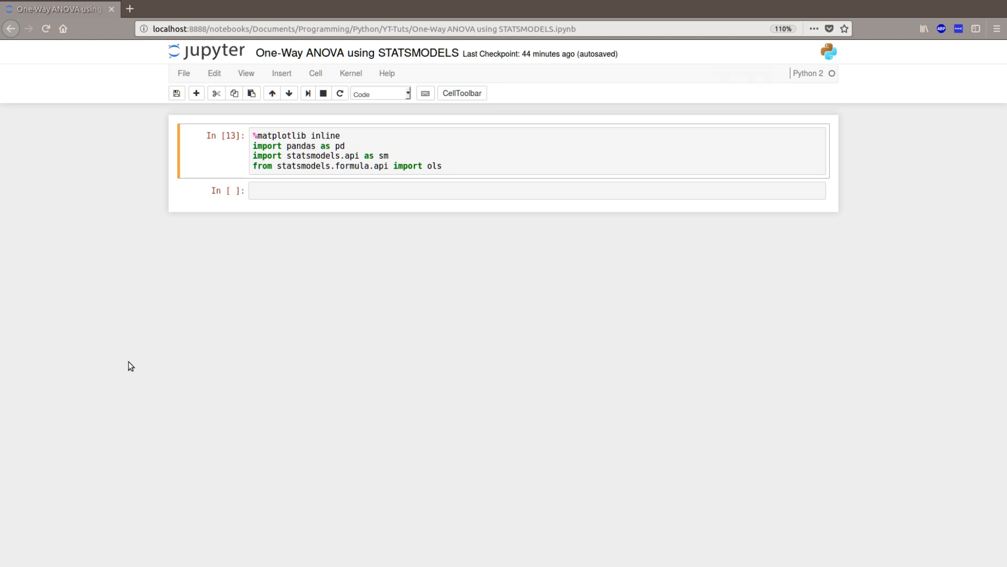
Re-run the pandas and statsmodels imports cell, reaching execution count 14.
{"action": "left_click", "coordinate": [562, 151]}
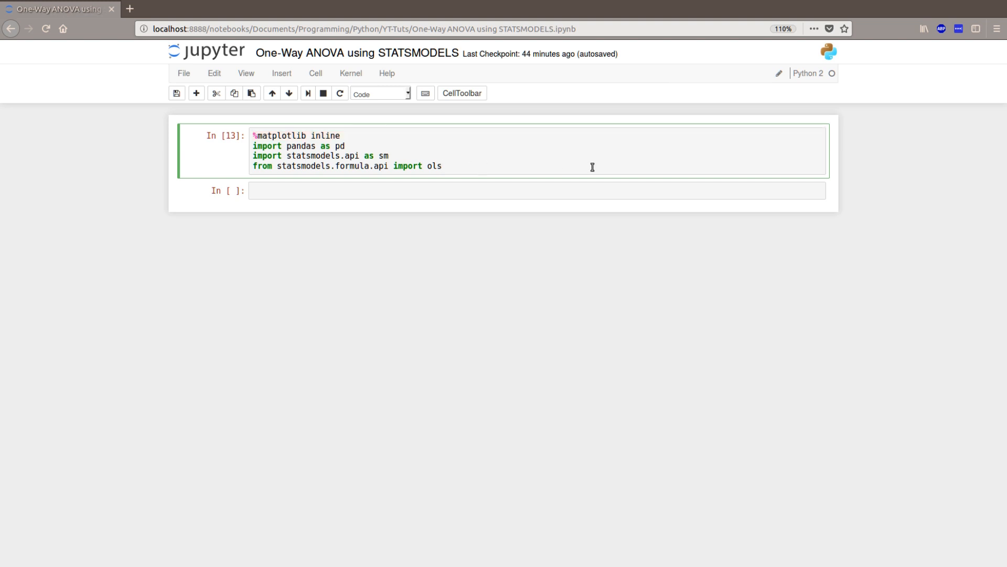
{"action": "left_click", "coordinate": [442, 166]}
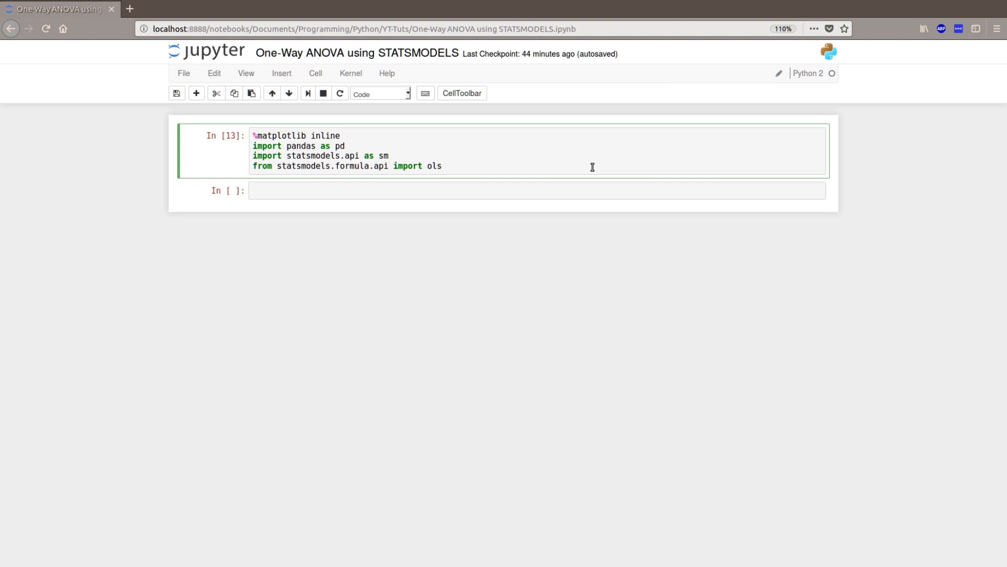
{"action": "left_click", "coordinate": [442, 166]}
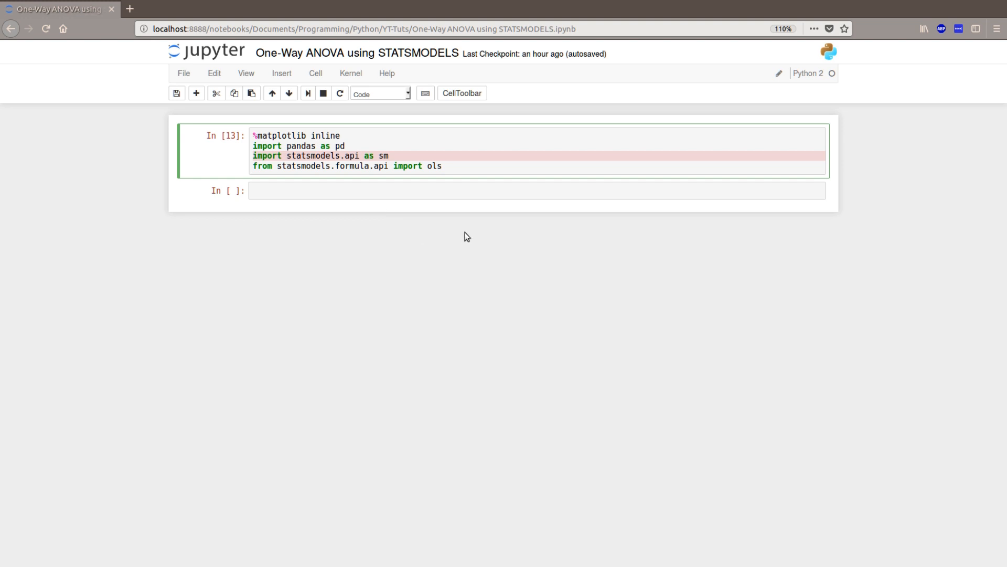
{"action": "mouse_move", "coordinate": [316, 172]}
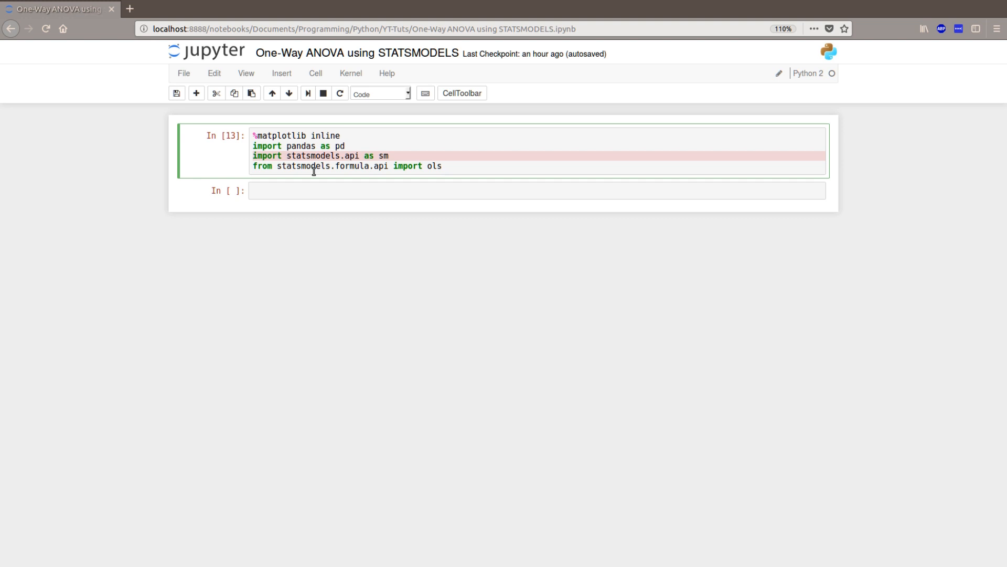
{"action": "mouse_move", "coordinate": [443, 166]}
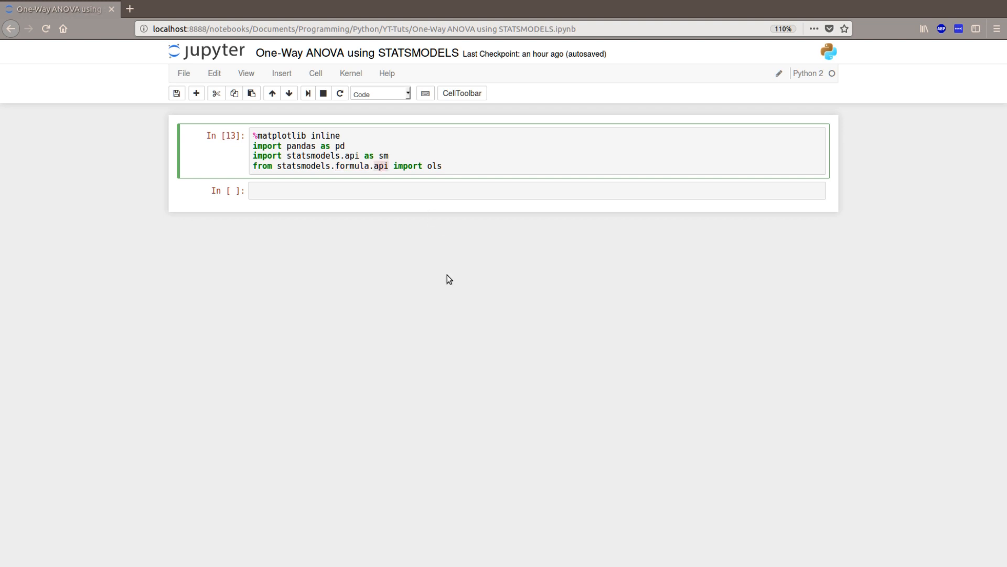
{"action": "mouse_move", "coordinate": [394, 259]}
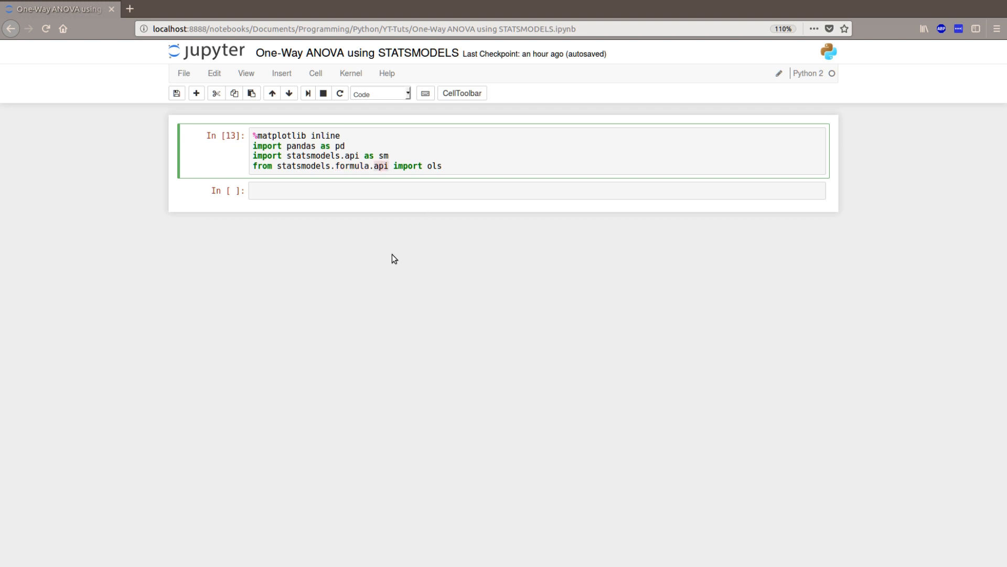
{"action": "key", "text": "shift+Return"}
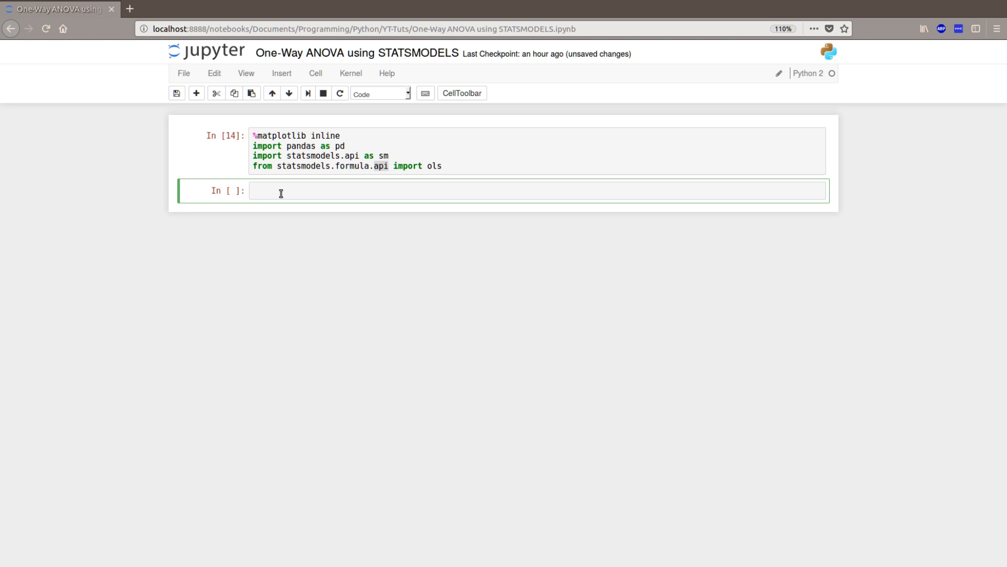
Enter data = pd.read_csv('PlantGrowth.csv') in the empty second cell.
{"action": "left_click", "coordinate": [280, 190]}
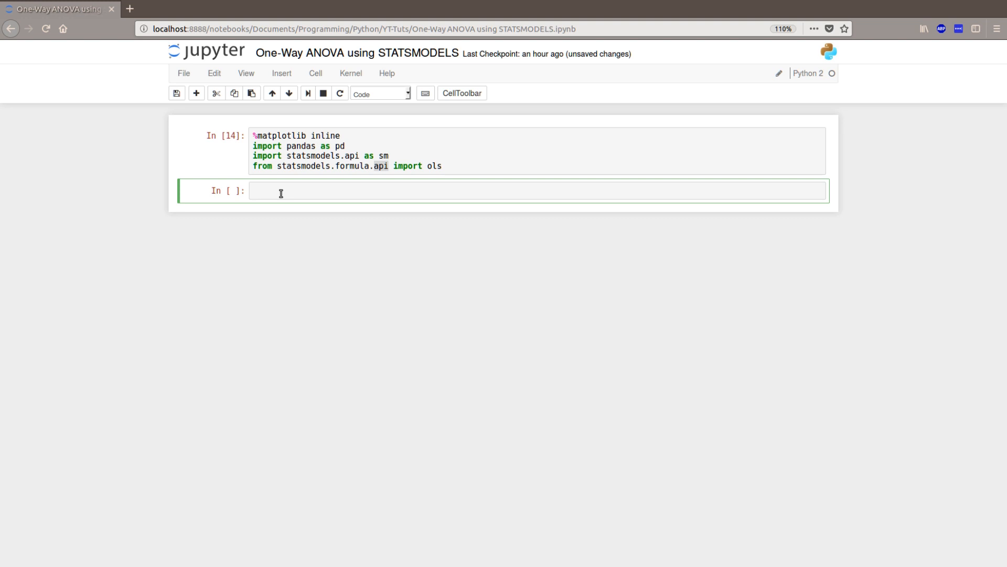
{"action": "type", "text": "data ="}
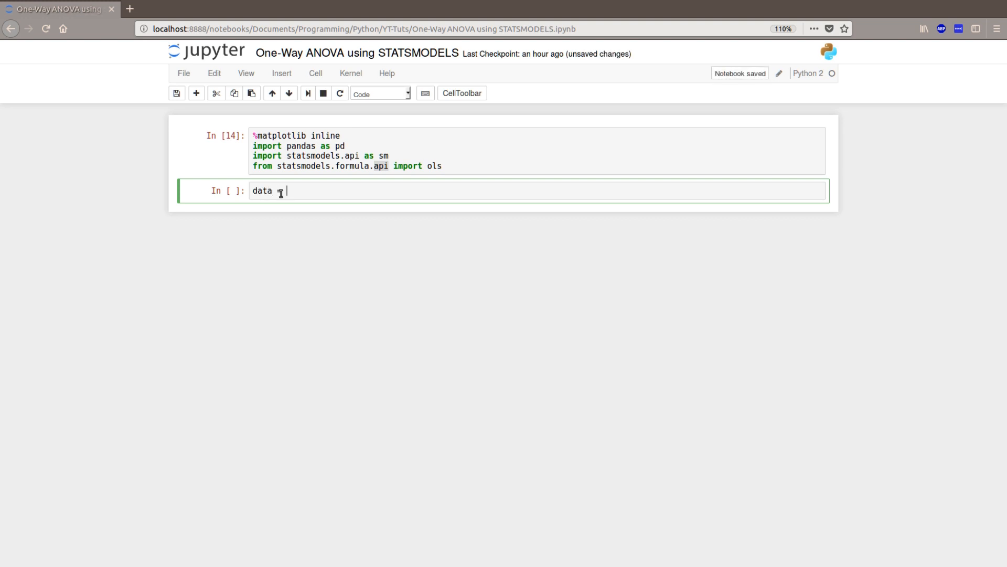
{"action": "type", "text": "pd.read_"}
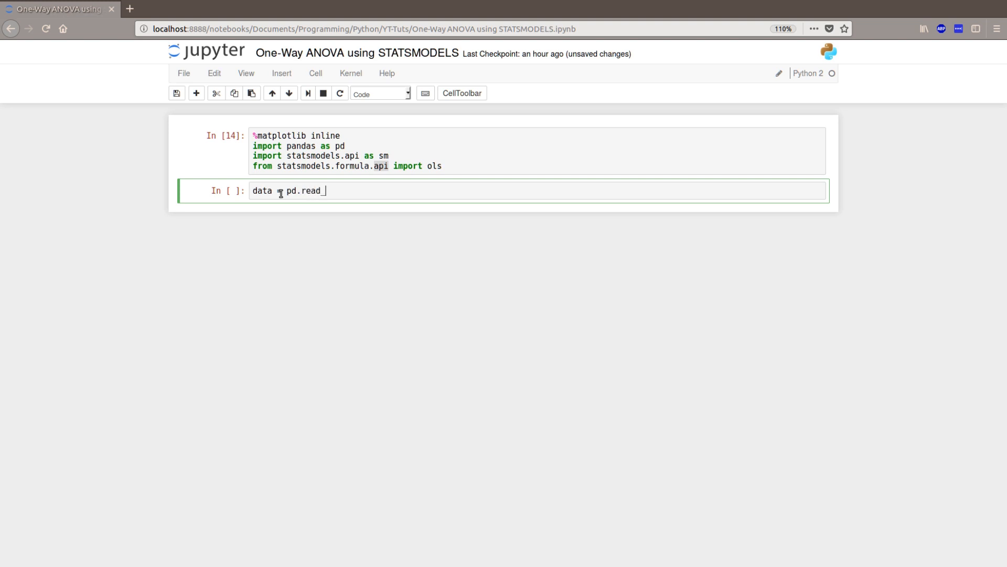
{"action": "type", "text": "csv"}
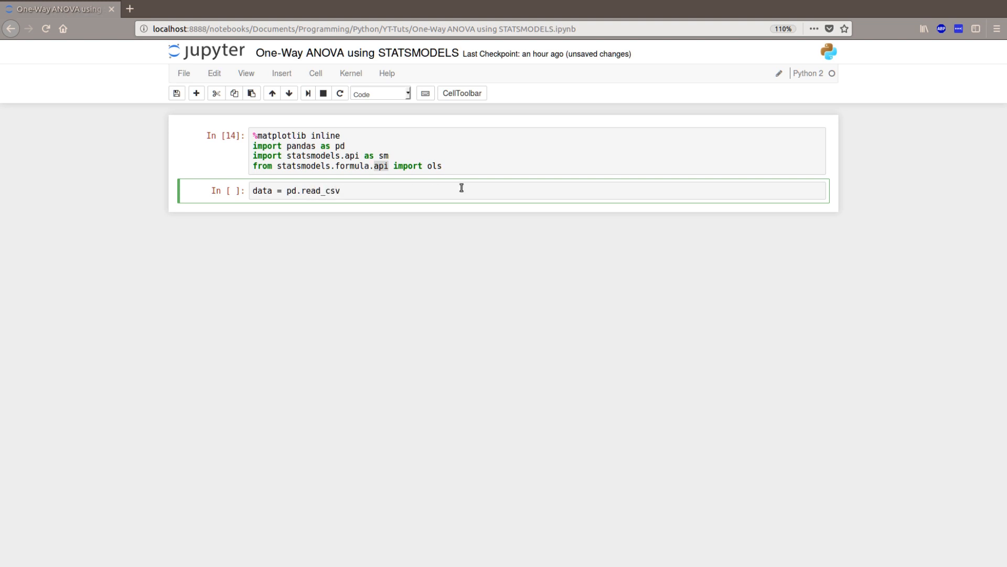
{"action": "type", "text": "()"}
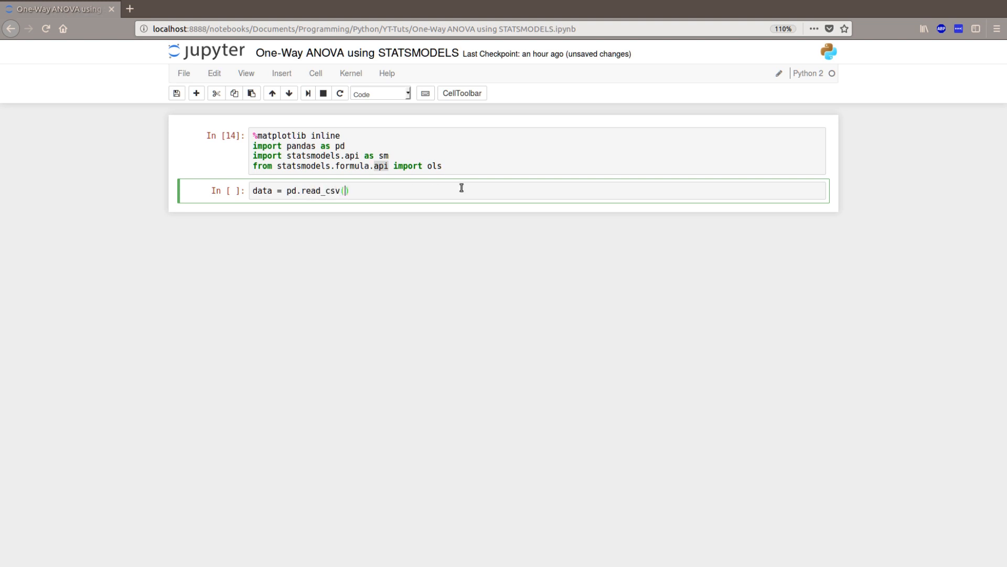
{"action": "type", "text": "'Plant'"}
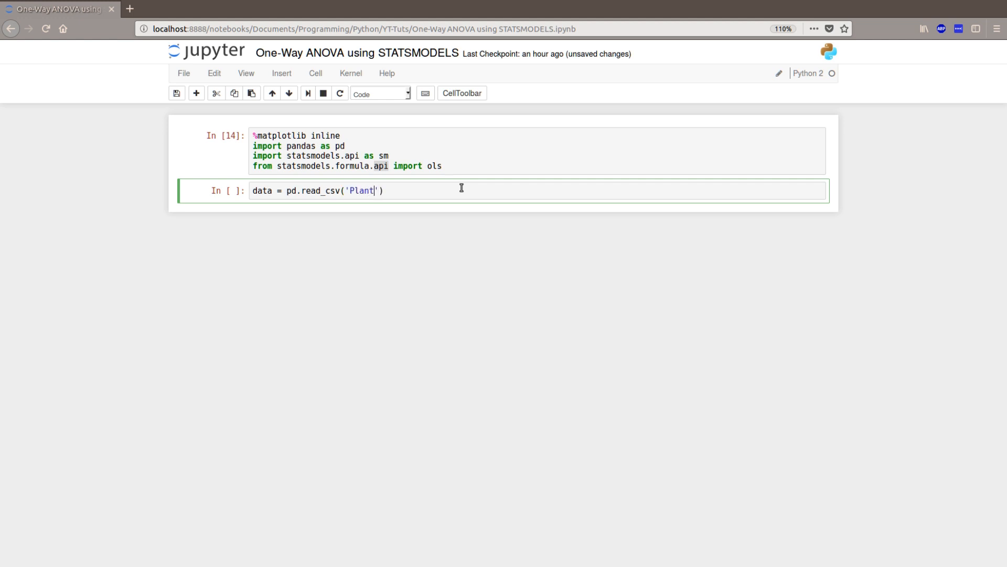
{"action": "type", "text": "Growth"}
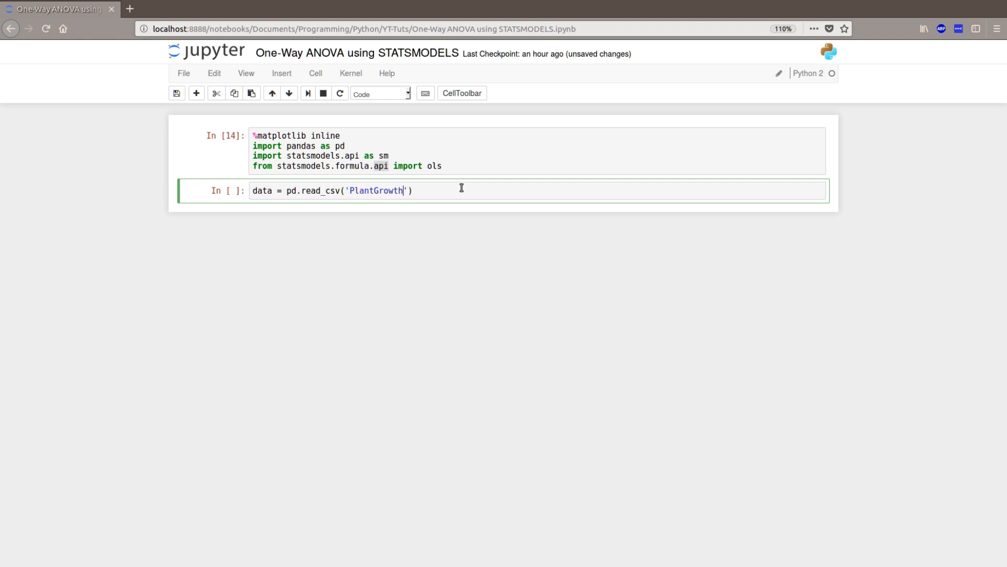
{"action": "type", "text": ".csv"}
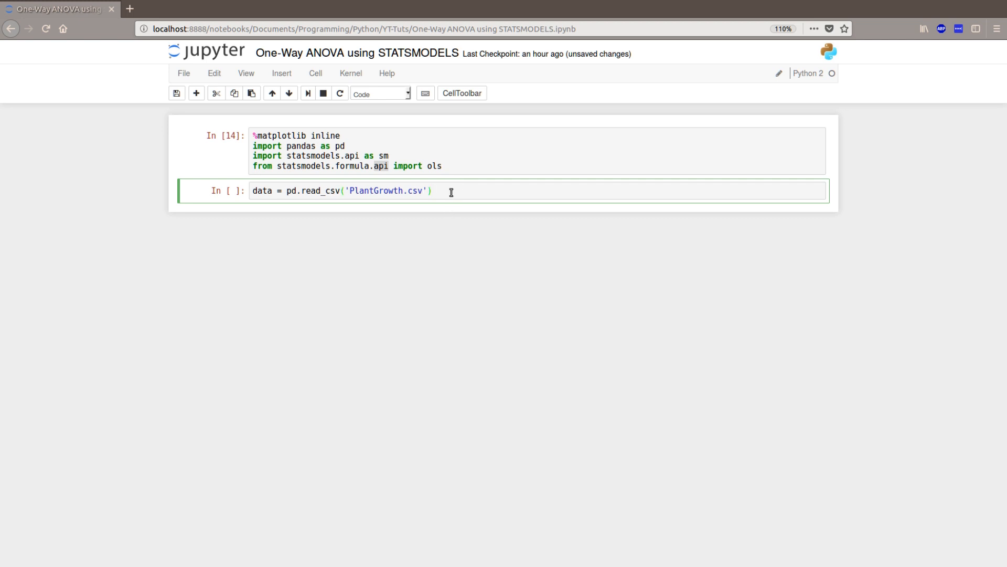
{"action": "mouse_move", "coordinate": [522, 212]}
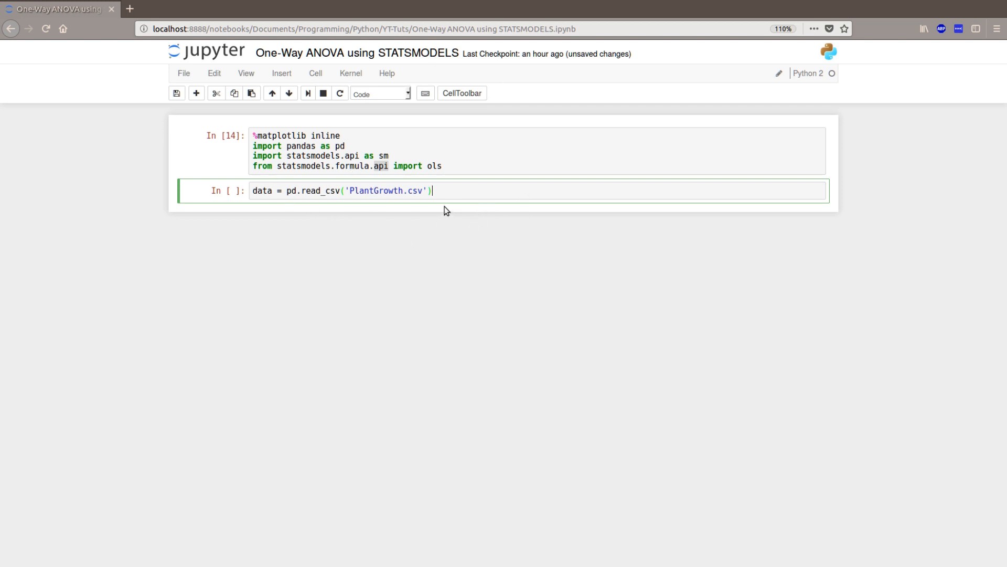
{"action": "mouse_move", "coordinate": [425, 130]}
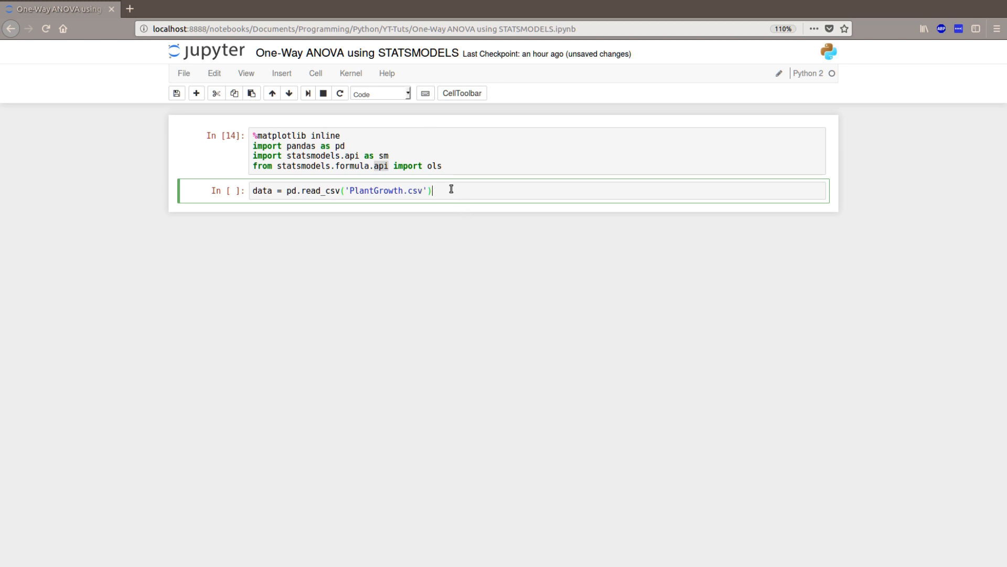
Add data.boxplot('weight', by='group') on a new line below the read_csv line.
{"action": "key", "text": "enter"}
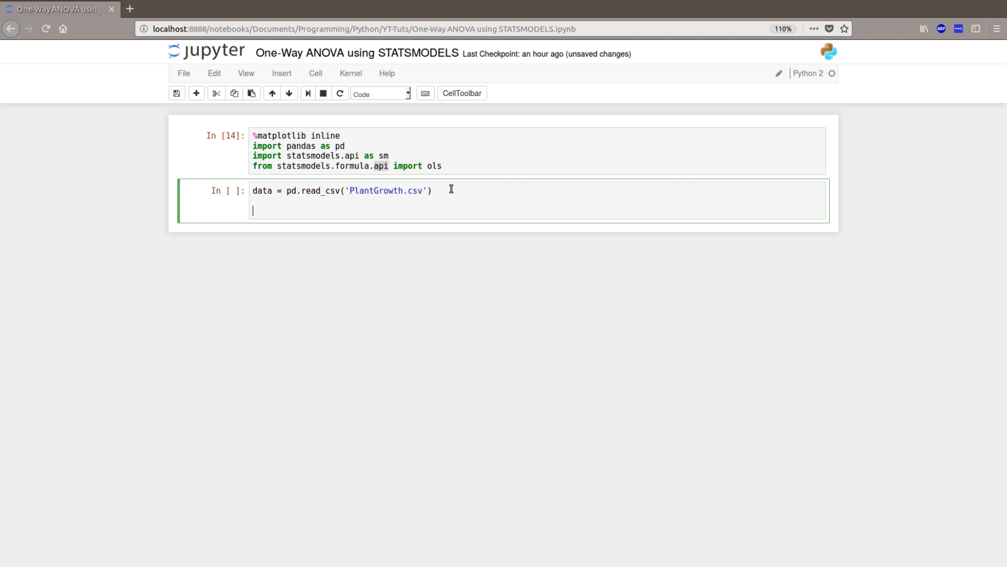
{"action": "type", "text": "data."}
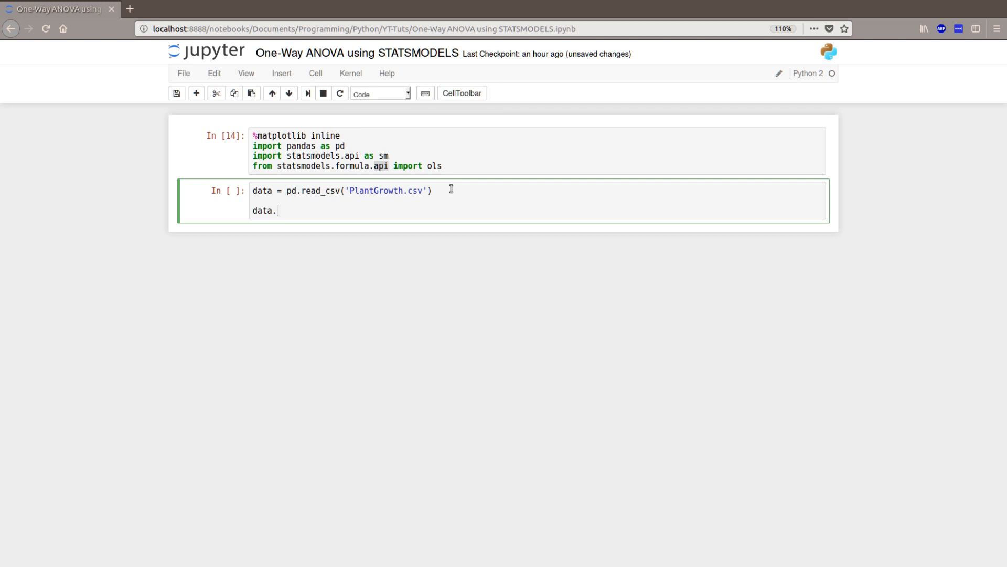
{"action": "type", "text": "boxplot"}
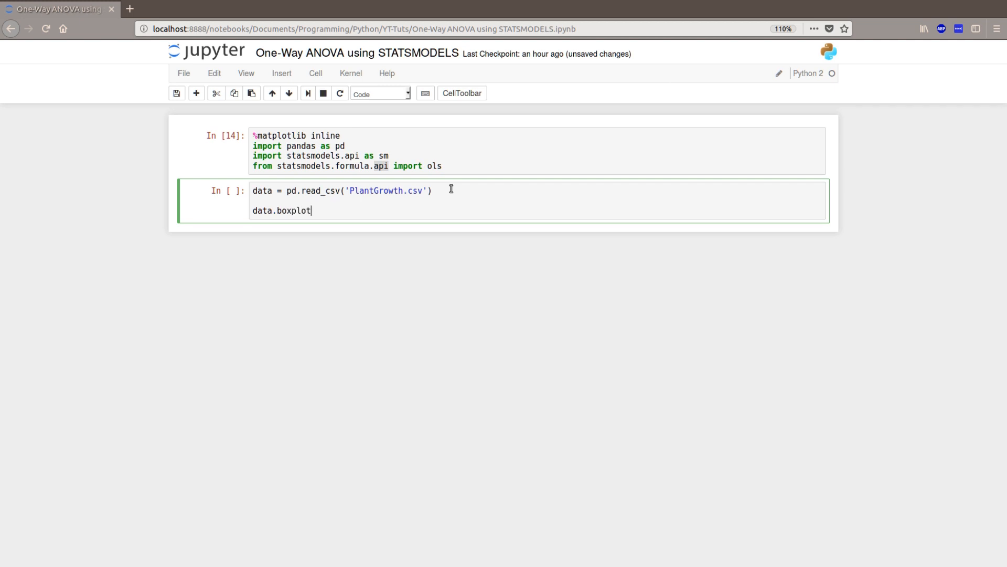
{"action": "type", "text": "('')"}
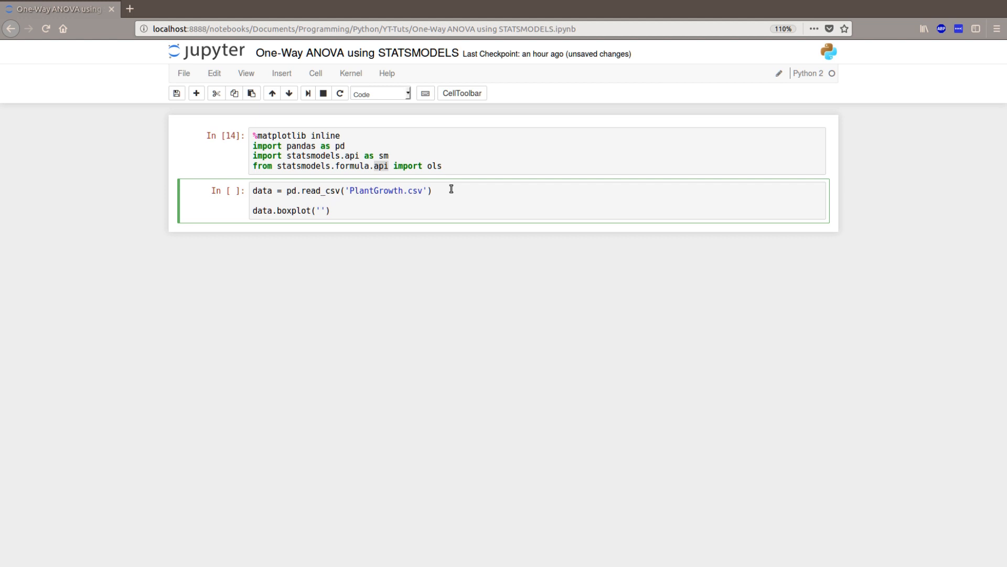
{"action": "left_click", "coordinate": [320, 211]}
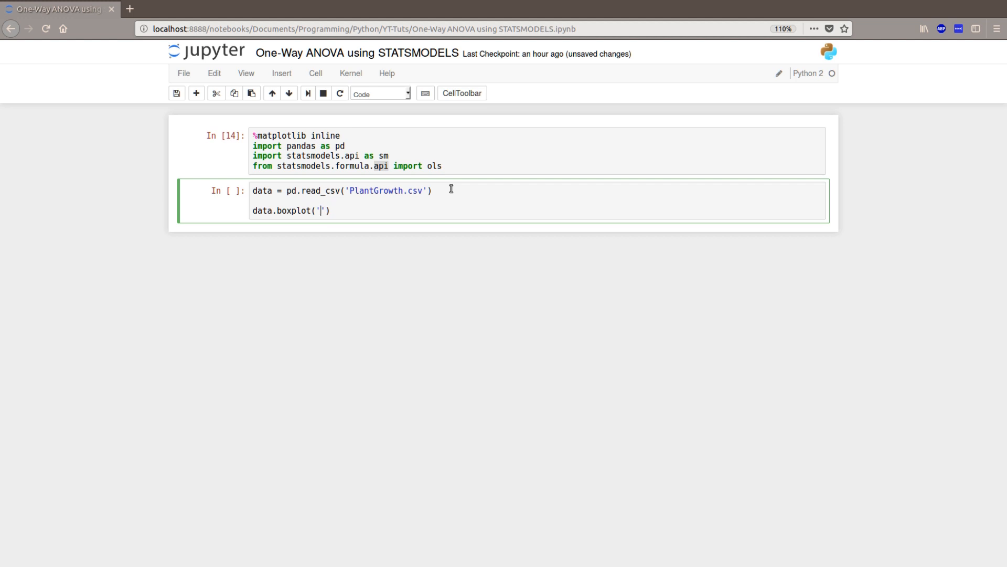
{"action": "type", "text": "weig"}
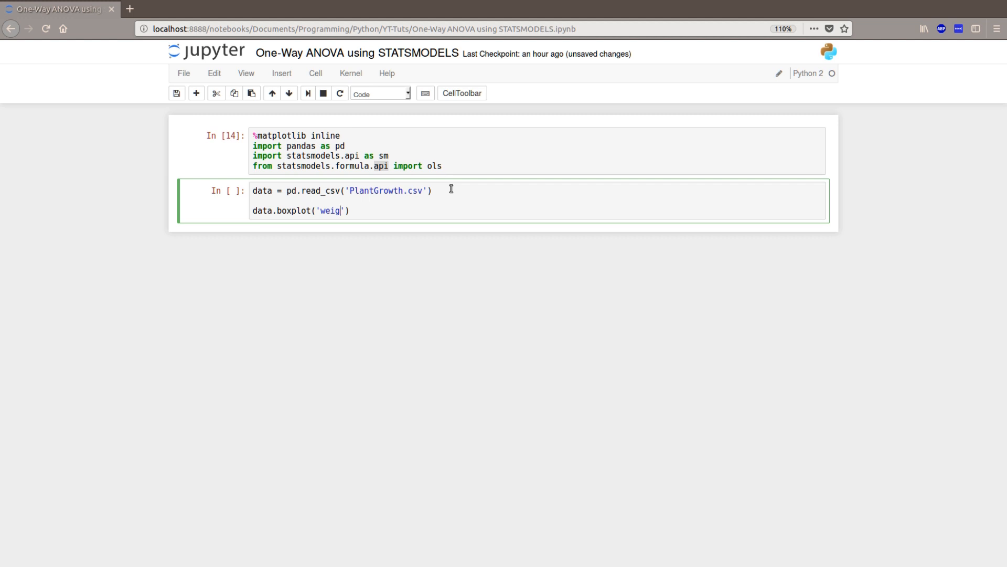
{"action": "type", "text": "ht"}
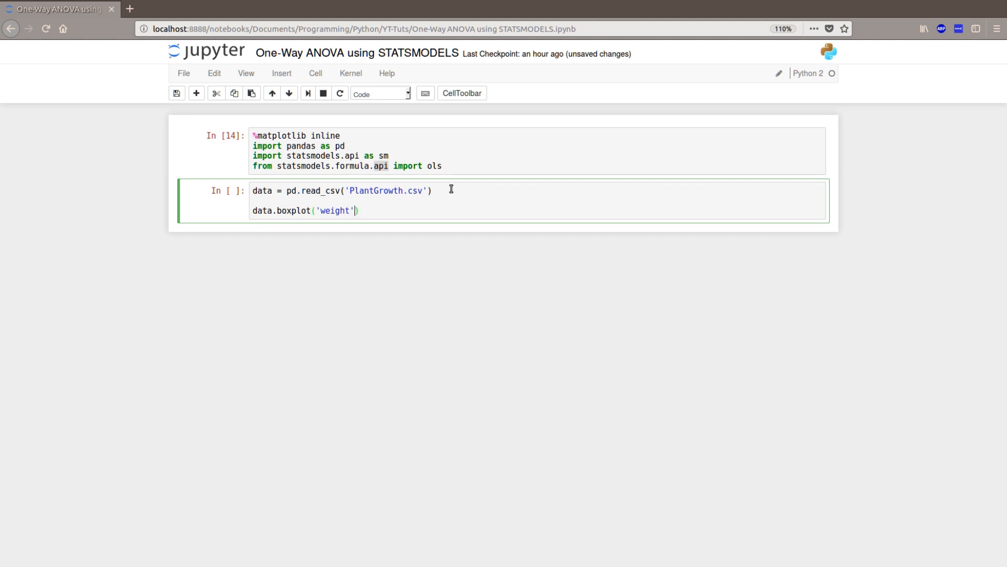
{"action": "type", "text": ","}
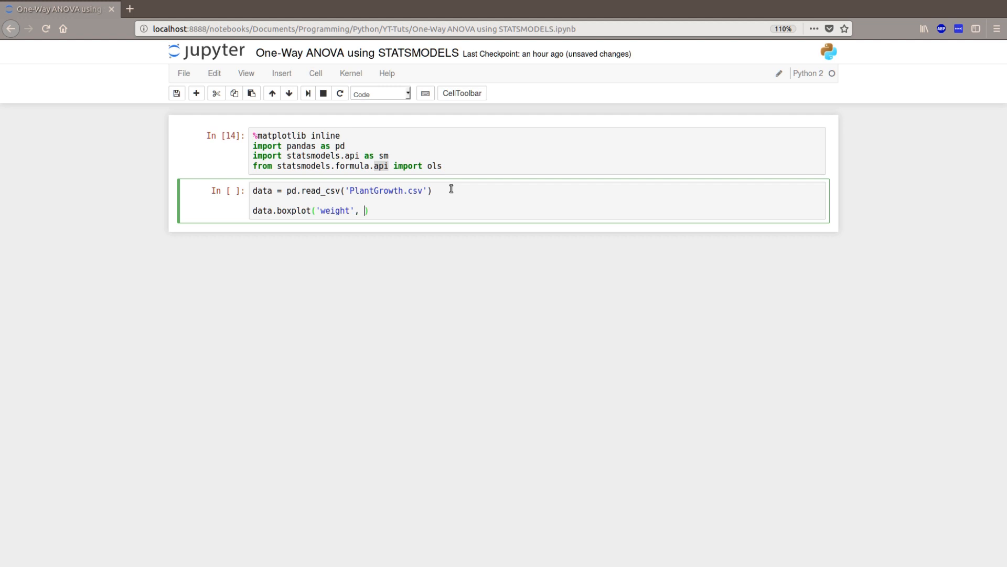
{"action": "type", "text": "by"}
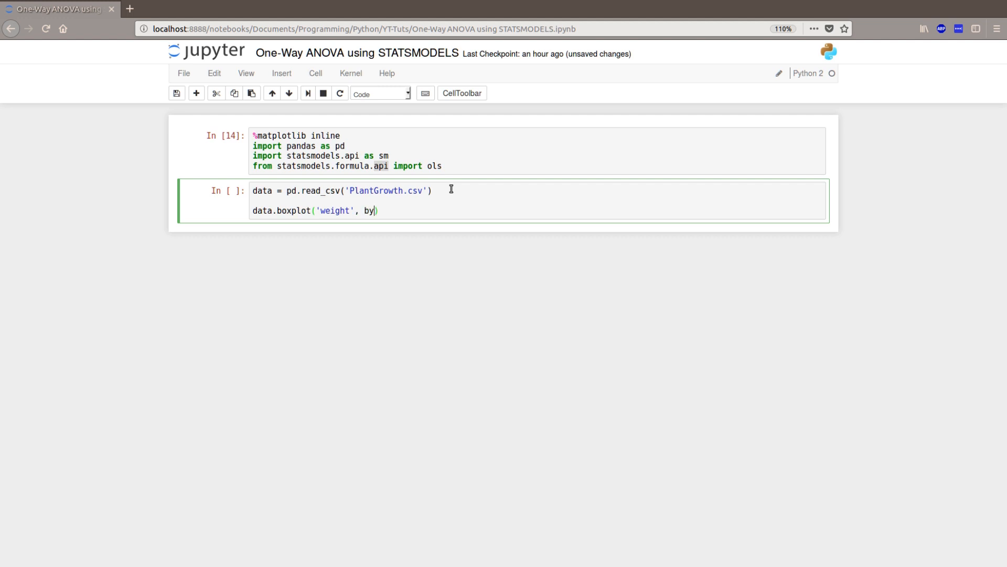
{"action": "type", "text": "=''"}
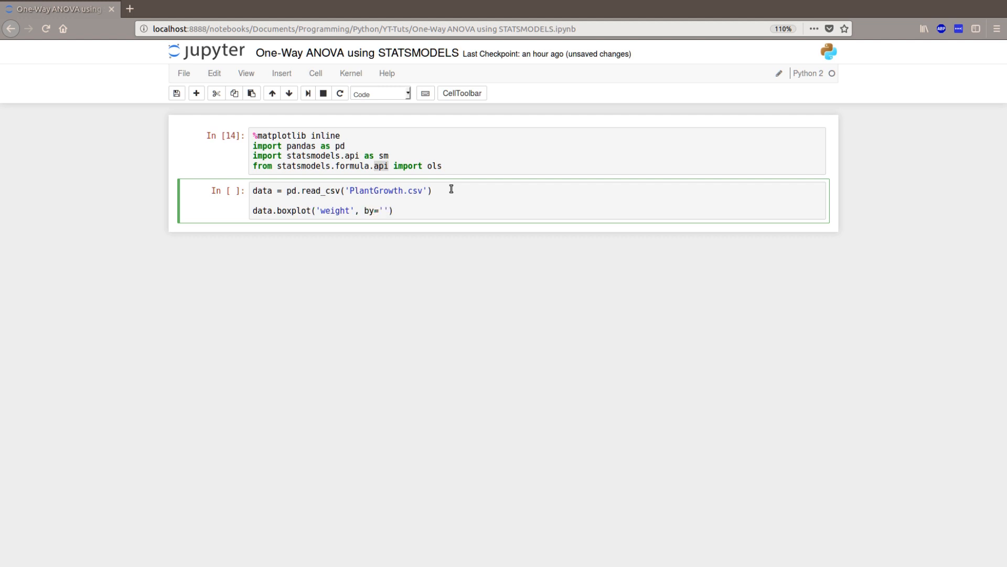
{"action": "type", "text": "go"}
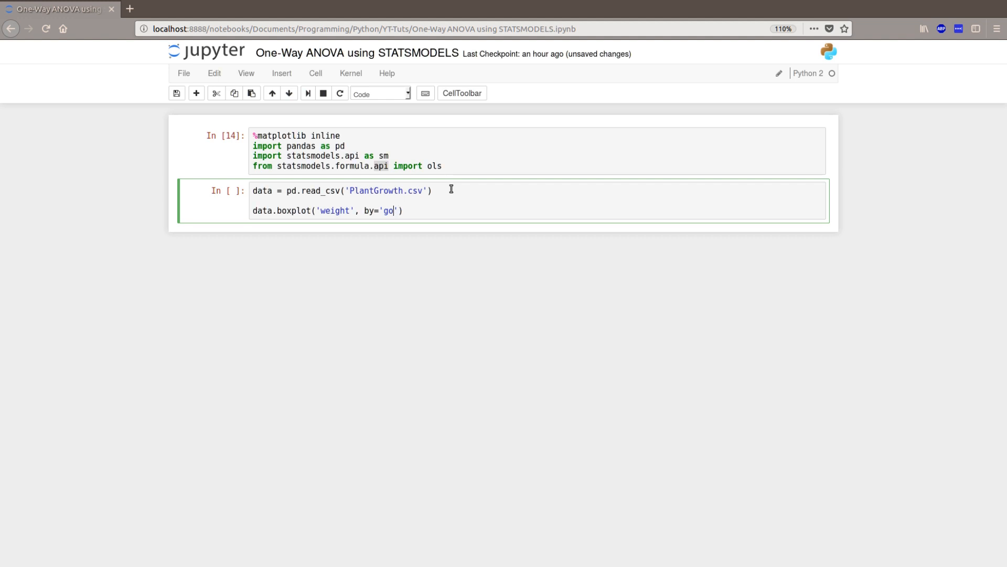
{"action": "type", "text": "roup"}
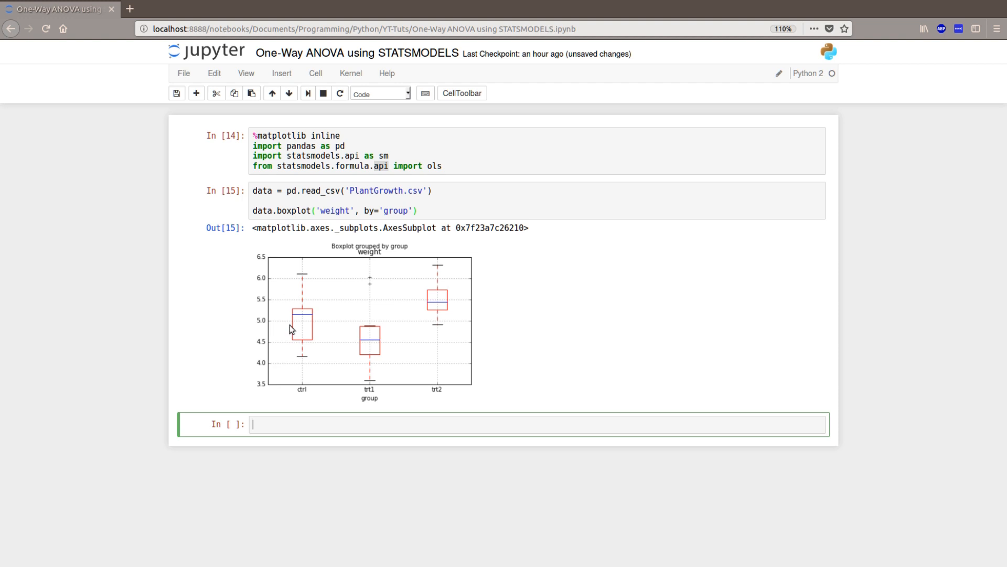
Run the data cell to show the ctrl, trt1 and trt2 weight boxplot.
{"action": "left_click", "coordinate": [301, 424]}
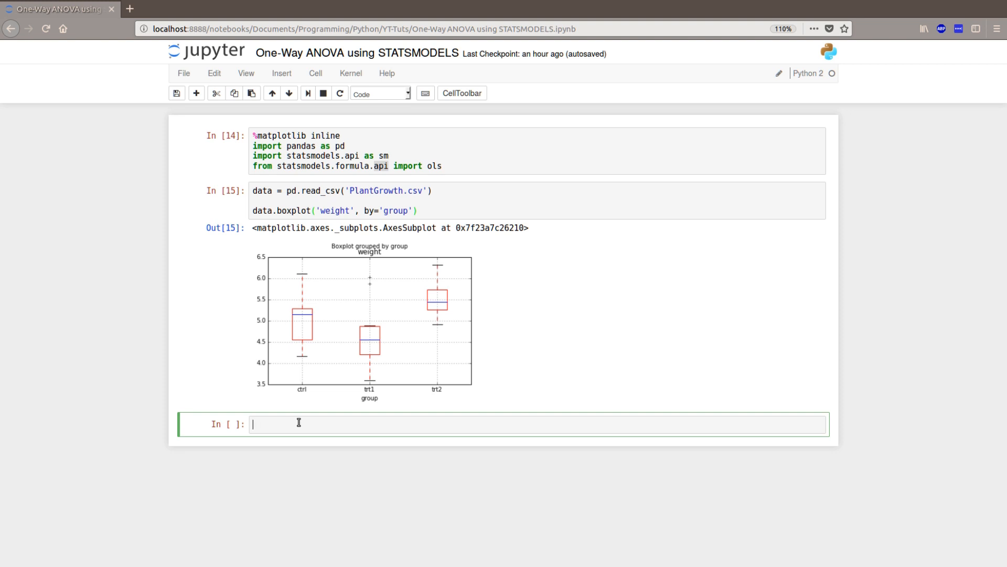
Enter mod = ols('weight ~ group', data=data).fit() in the third cell.
{"action": "type", "text": "m"}
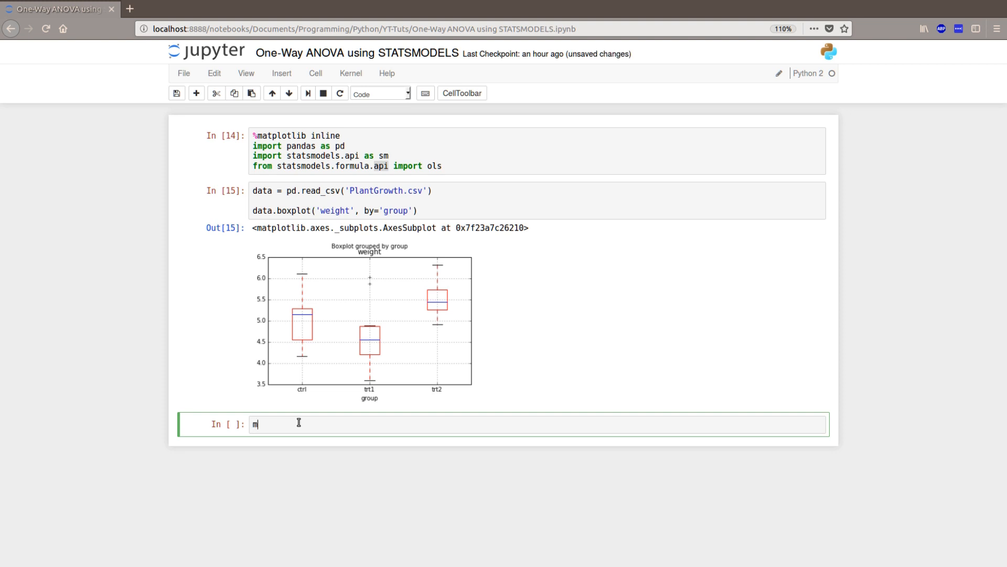
{"action": "type", "text": "od = ols('we"}
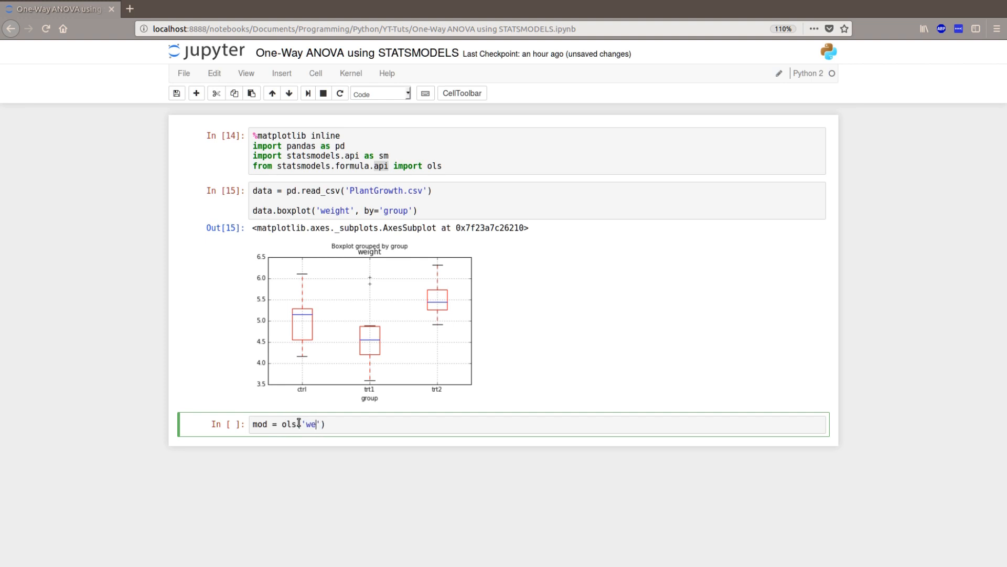
{"action": "type", "text": "ight"}
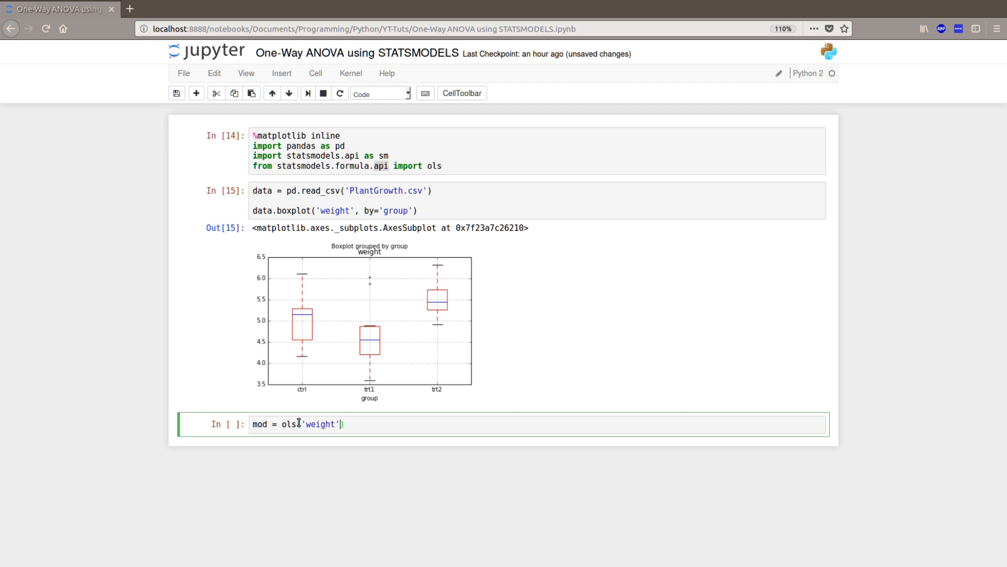
{"action": "type", "text": "~"}
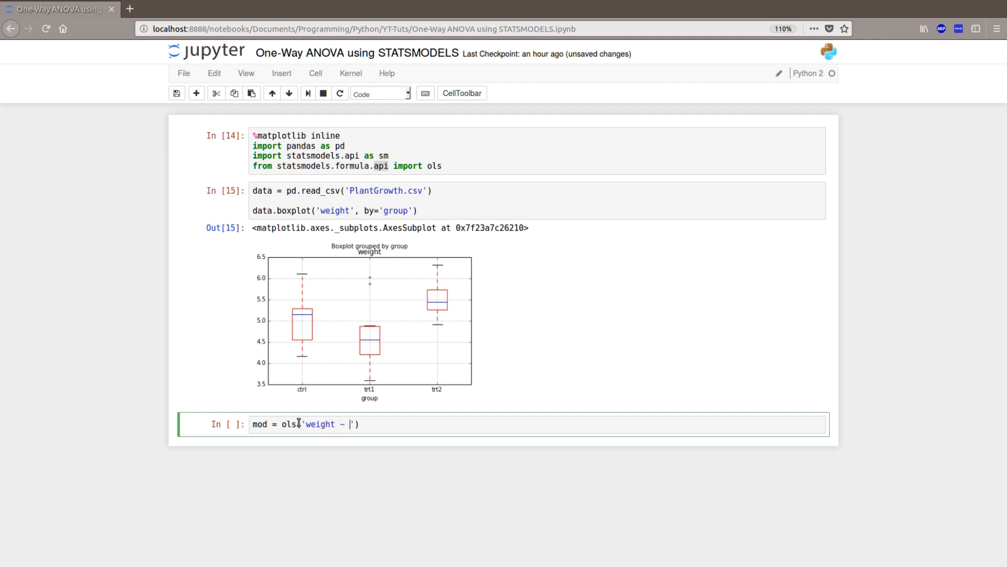
{"action": "type", "text": "group"}
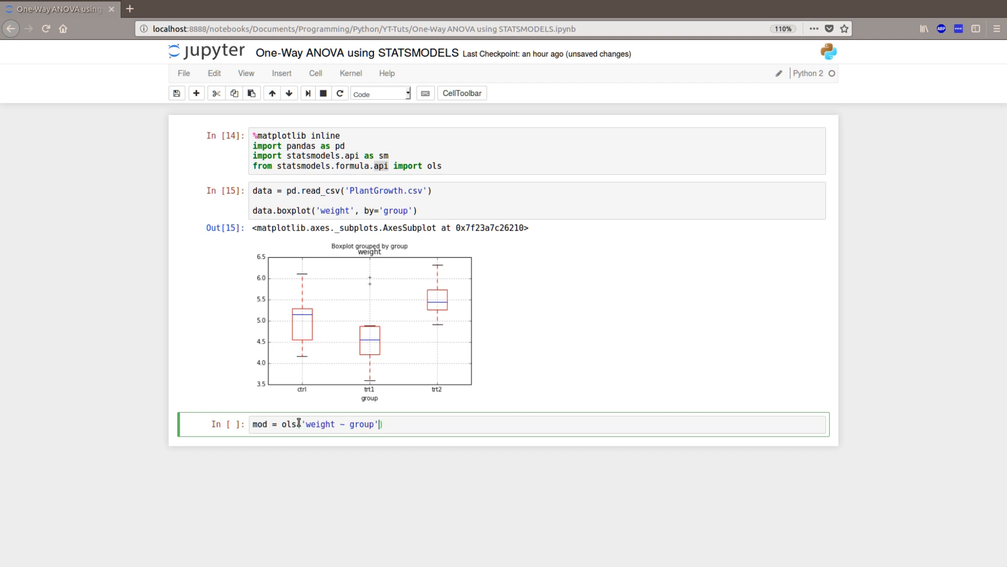
{"action": "type", "text": ", data="}
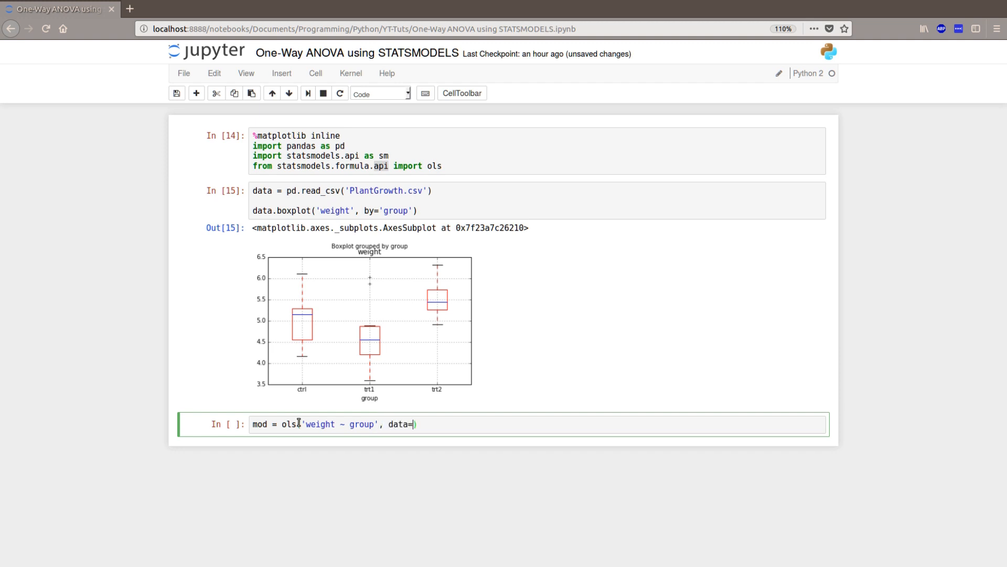
{"action": "type", "text": "data"}
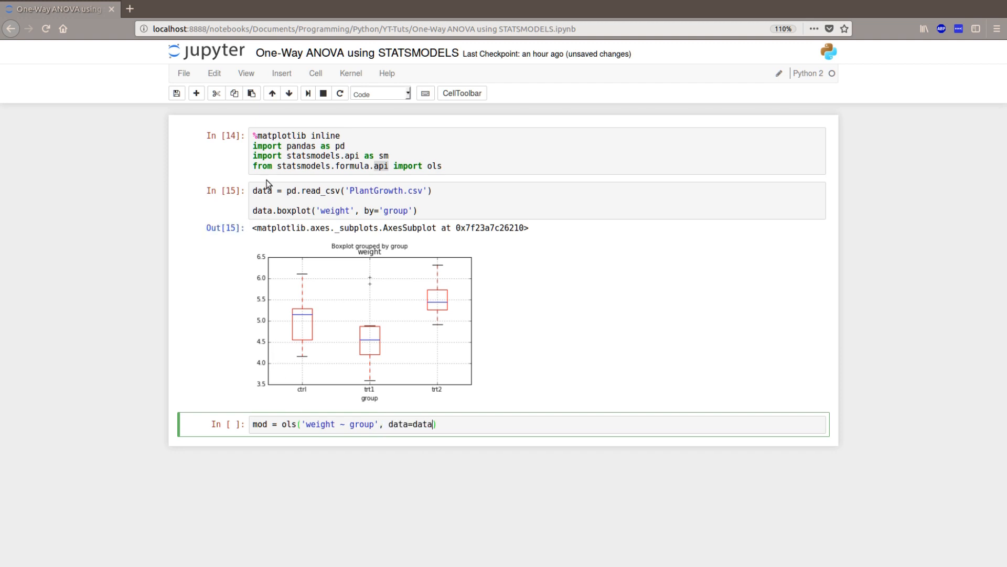
{"action": "mouse_move", "coordinate": [503, 466]}
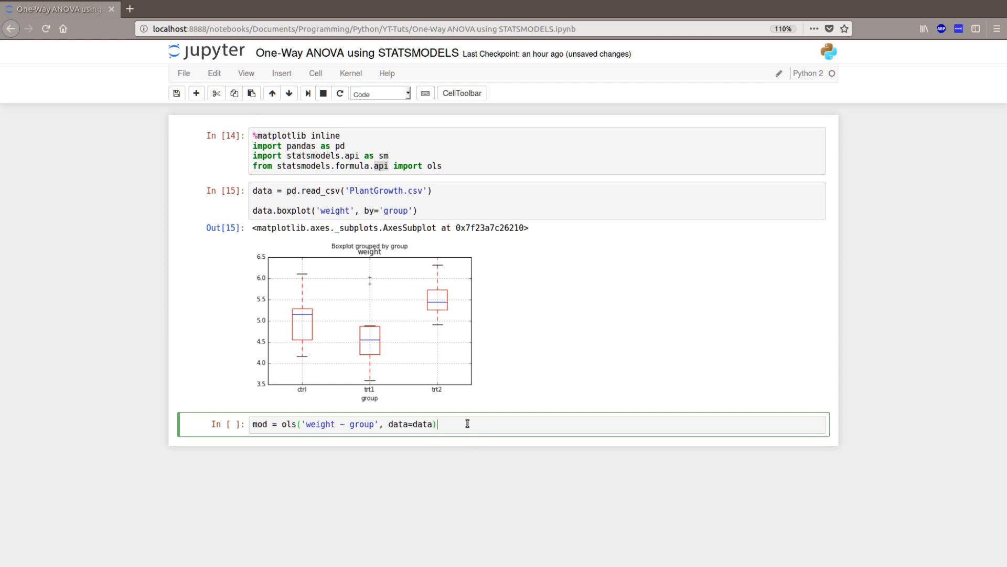
{"action": "type", "text": ".fit()"}
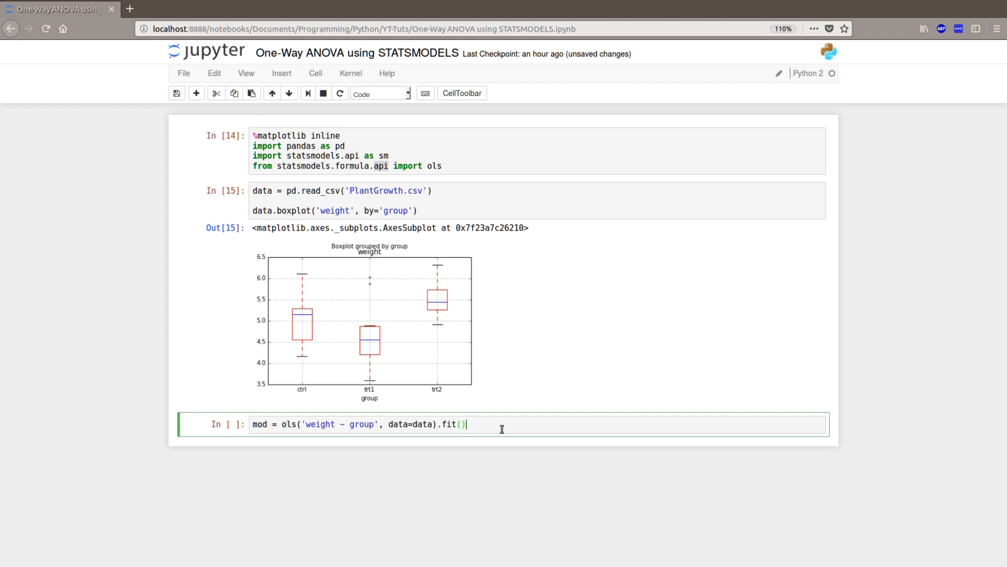
{"action": "mouse_move", "coordinate": [585, 431]}
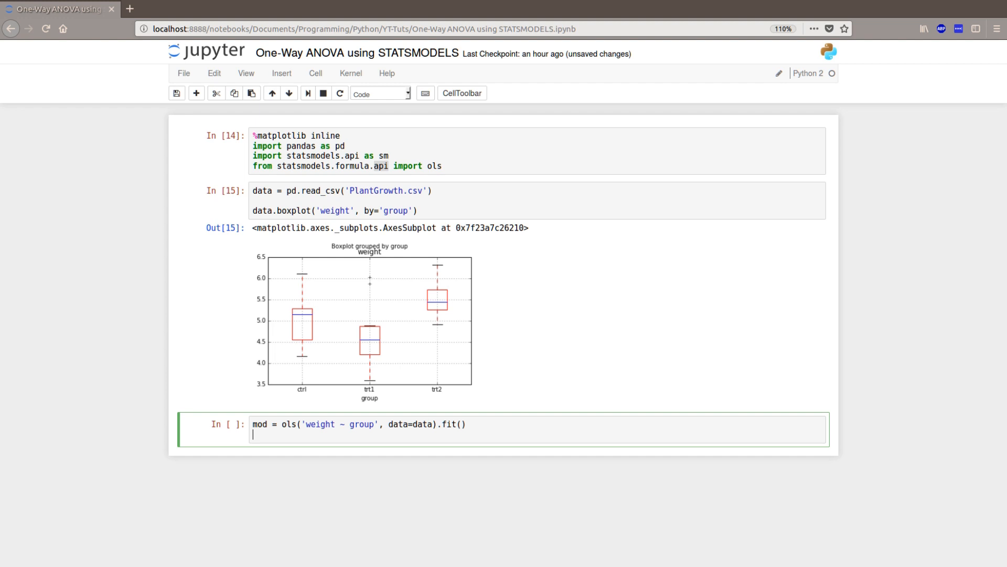
Add aov_table = sm.stats.anova_lm(mod, typ=2) and begin print(aov_table).
{"action": "type", "text": "aov"}
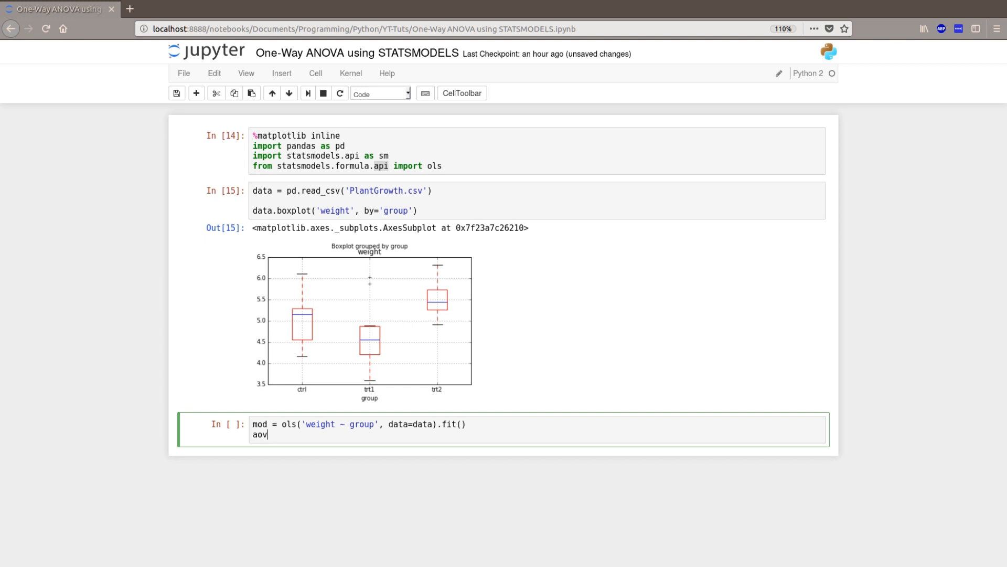
{"action": "type", "text": "_table = sm."}
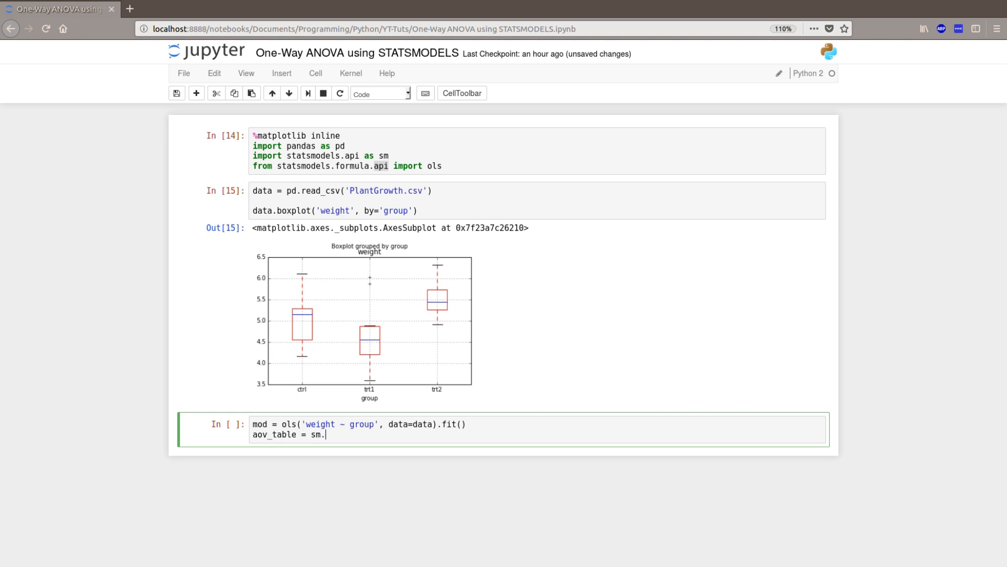
{"action": "type", "text": "stats"}
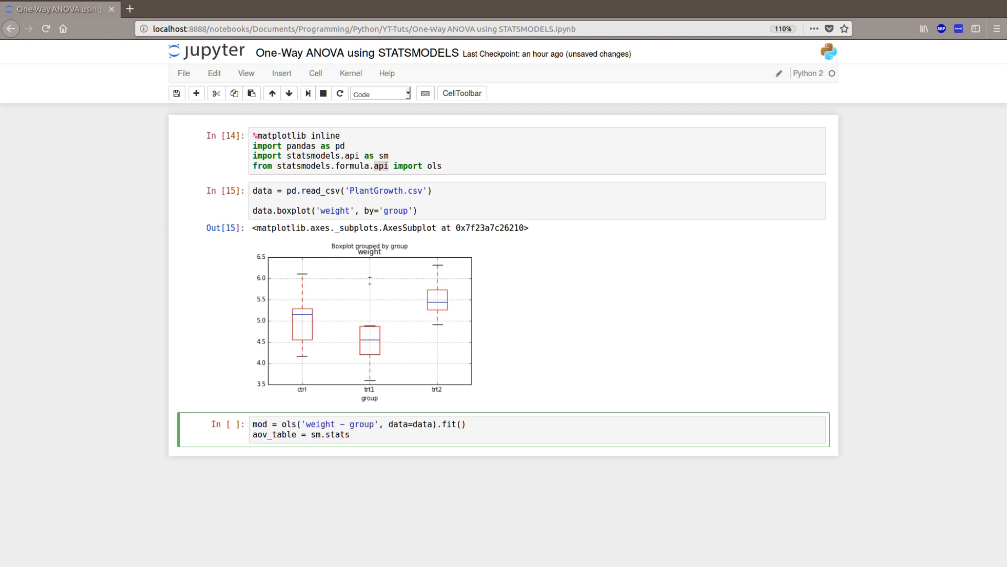
{"action": "type", "text": ".anova_lm(mod, fit="}
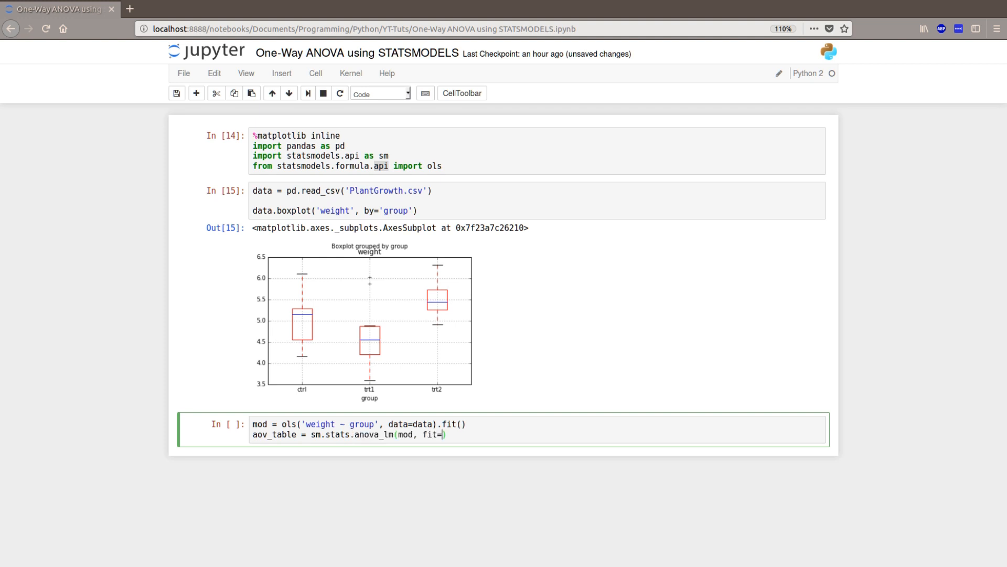
{"action": "type", "text": "typ"}
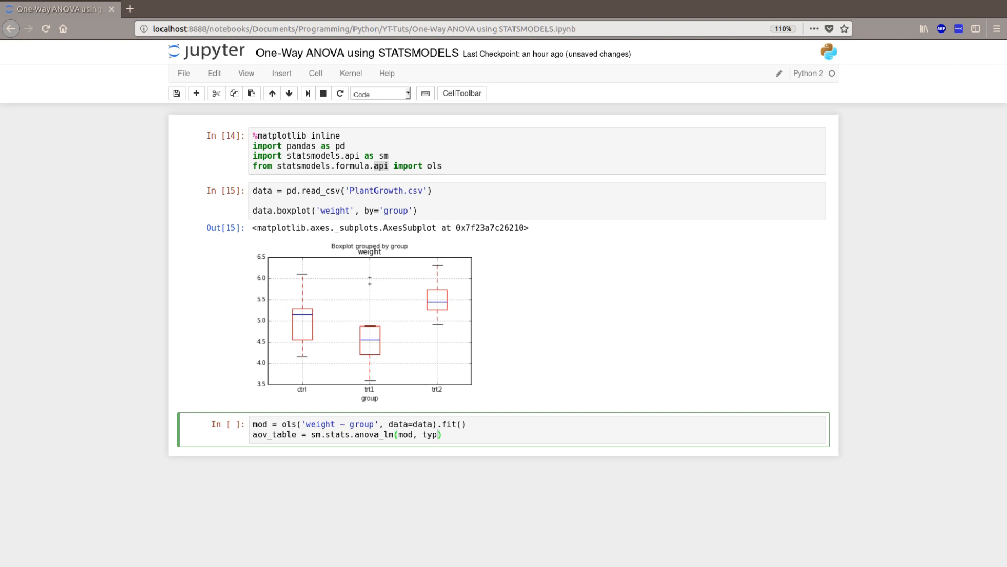
{"action": "type", "text": "2)"}
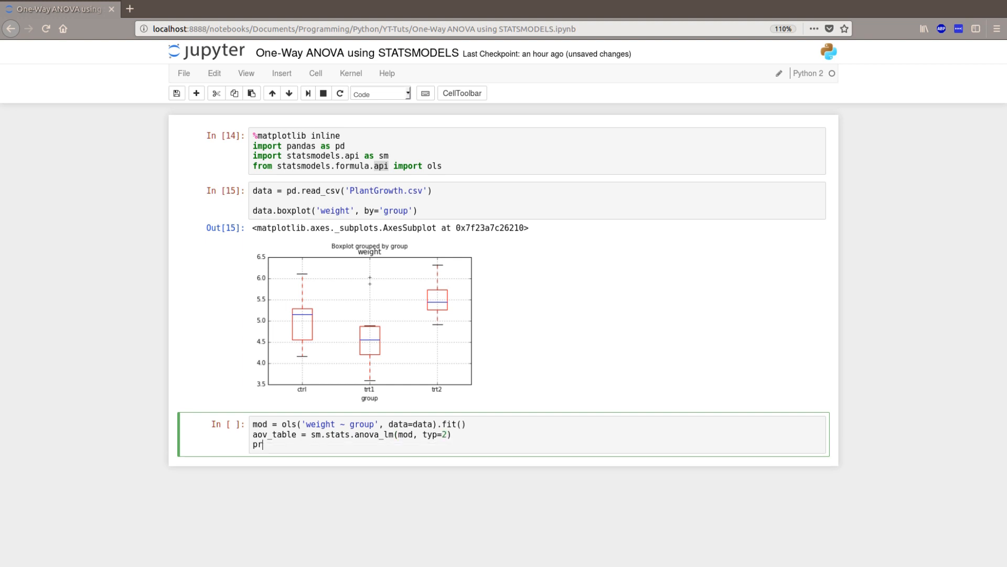
{"action": "type", "text": "int(aov"}
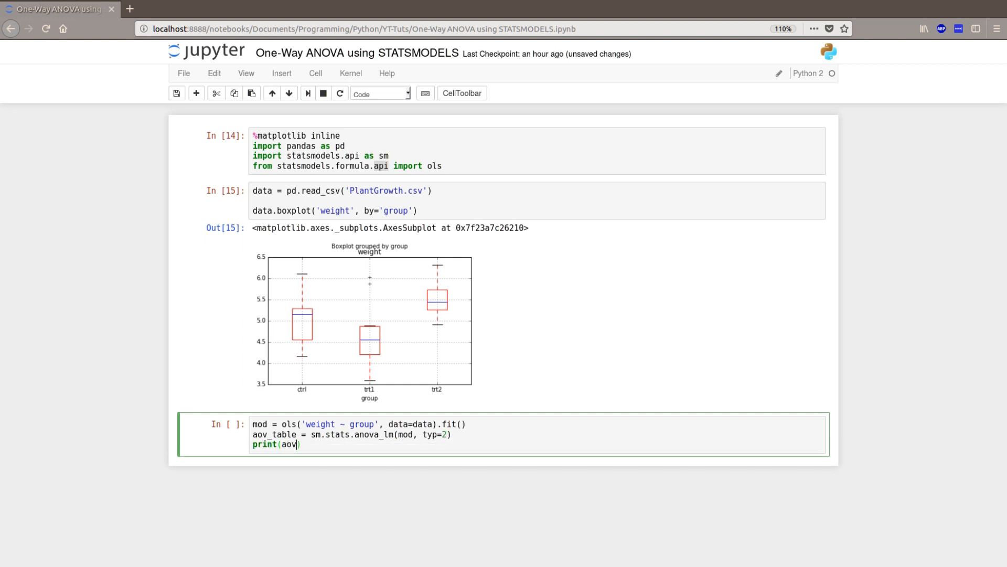
{"action": "type", "text": "_table"}
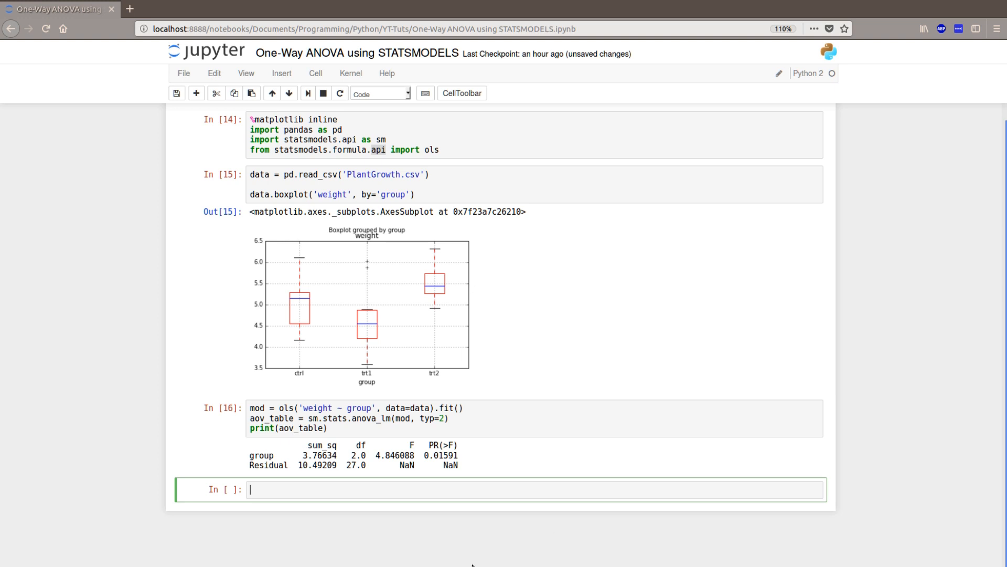
{"action": "mouse_move", "coordinate": [328, 481]}
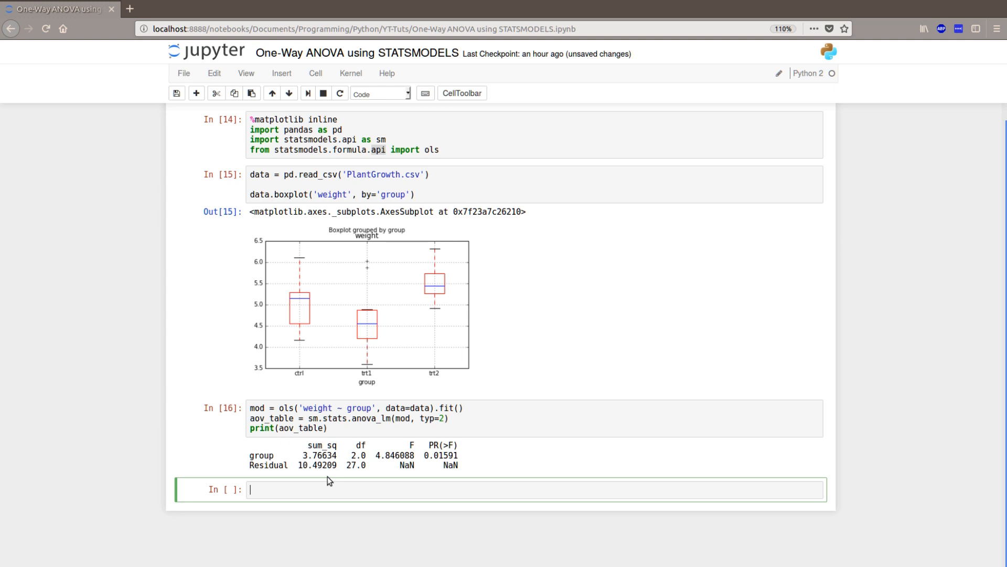
{"action": "mouse_move", "coordinate": [429, 444]}
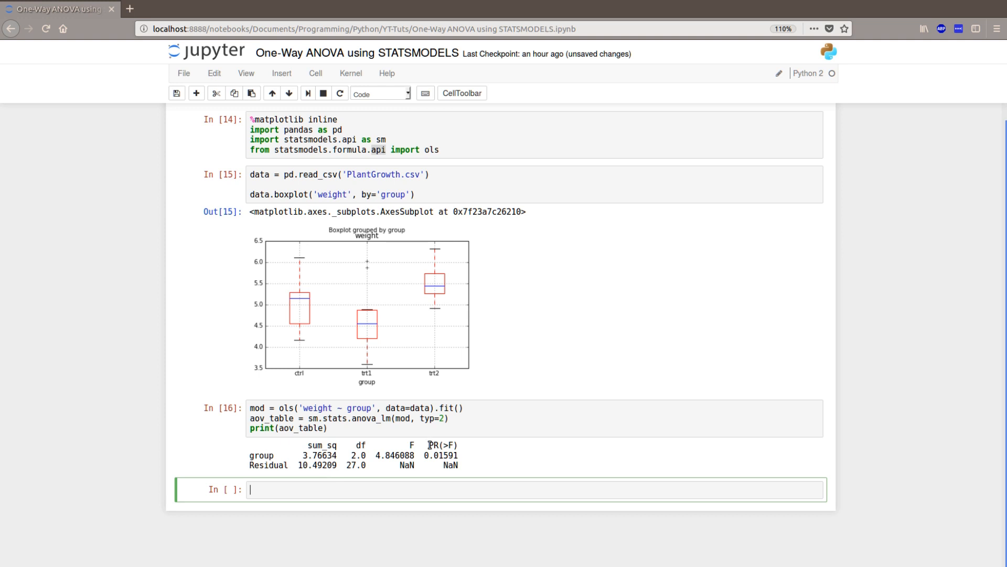